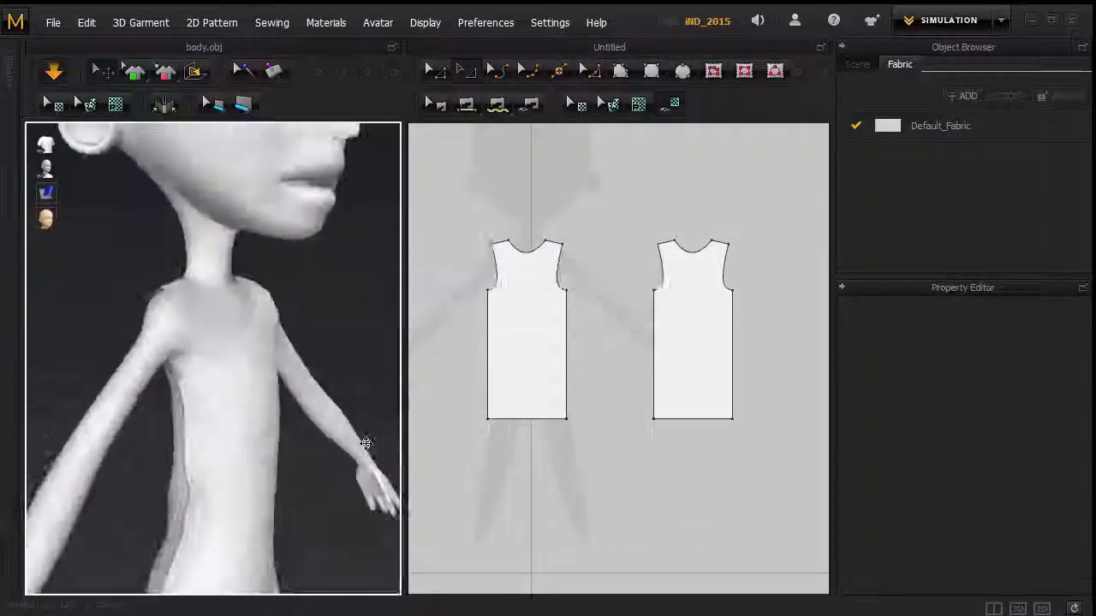
Step: Draft front and back tank-top panels beside the avatar in the 2D Pattern window
{"action": "left_click_drag", "start_coordinate": [366, 443], "coordinate": [302, 431]}
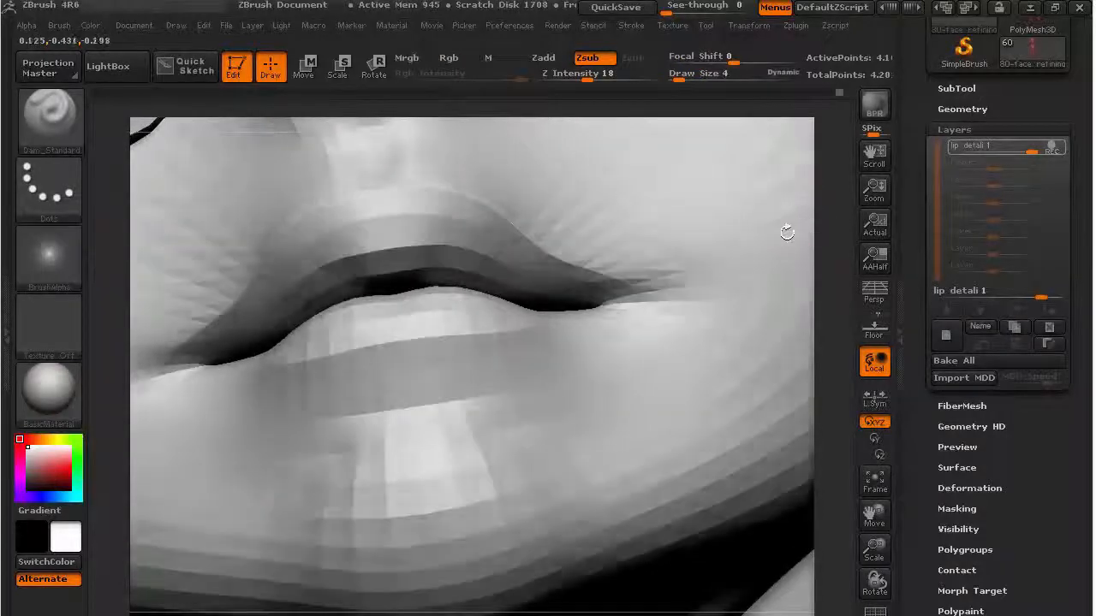
Step: Sculpt lip detail with Dam_Standard, then build up the padded trouser pocket surface
{"action": "left_click", "coordinate": [49, 116]}
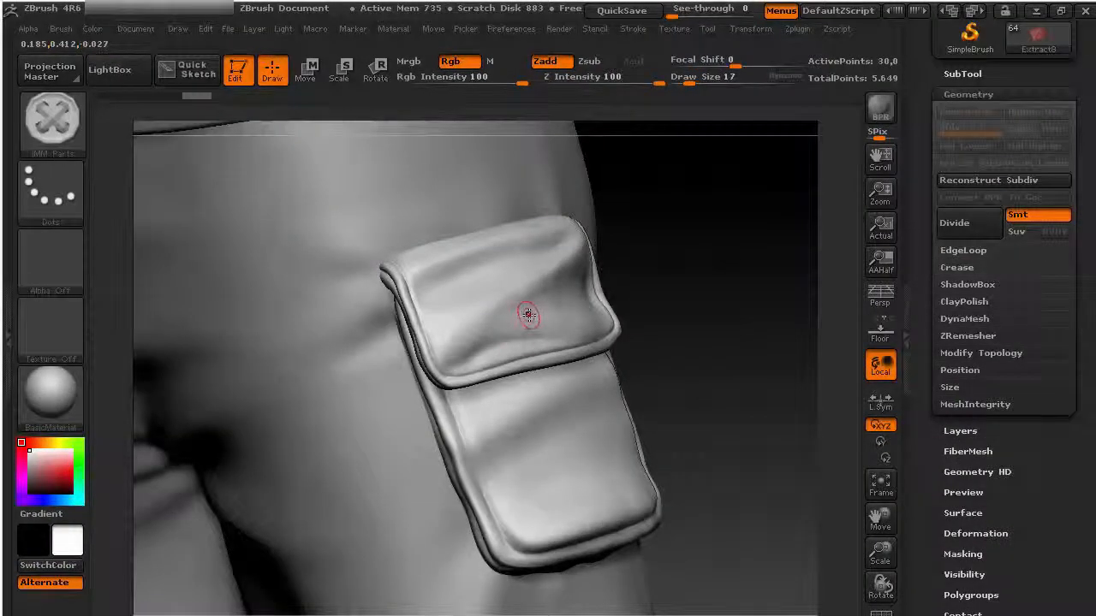
{"action": "left_click_drag", "start_coordinate": [528, 314], "coordinate": [693, 309]}
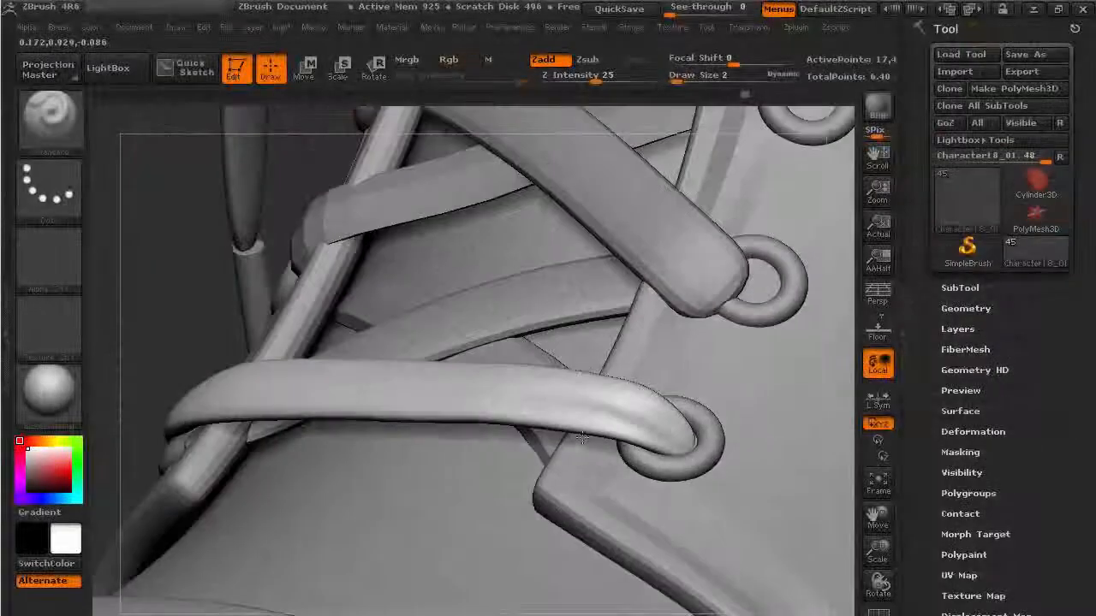
Step: Draw continuous stitching along the shoe's toe cap seam on the stich 1 layer
{"action": "left_click_drag", "start_coordinate": [582, 437], "coordinate": [396, 499]}
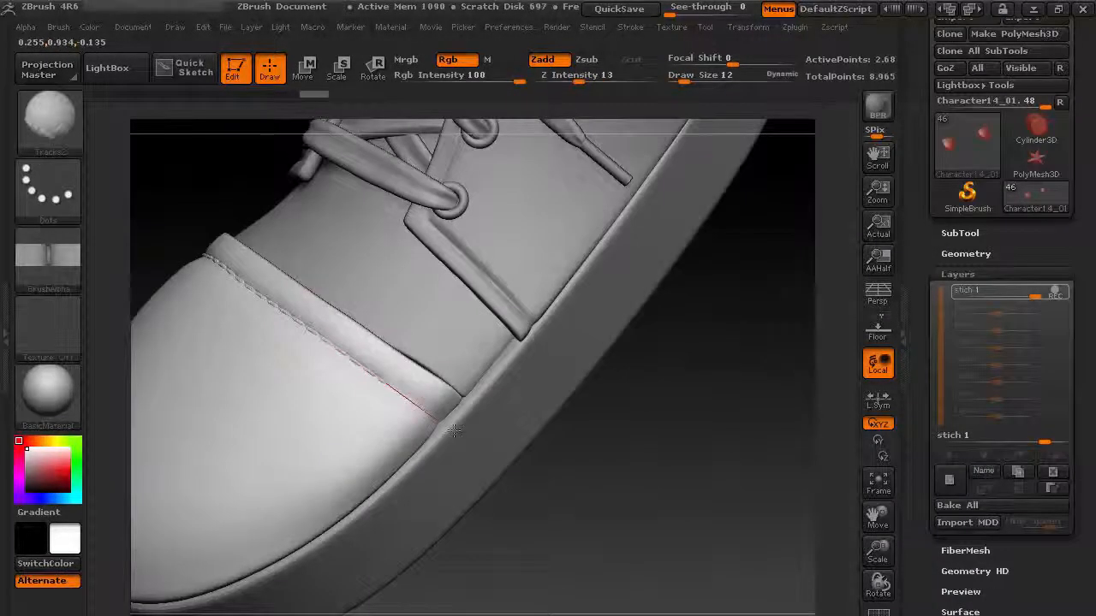
{"action": "left_click_drag", "start_coordinate": [453, 432], "coordinate": [175, 445]}
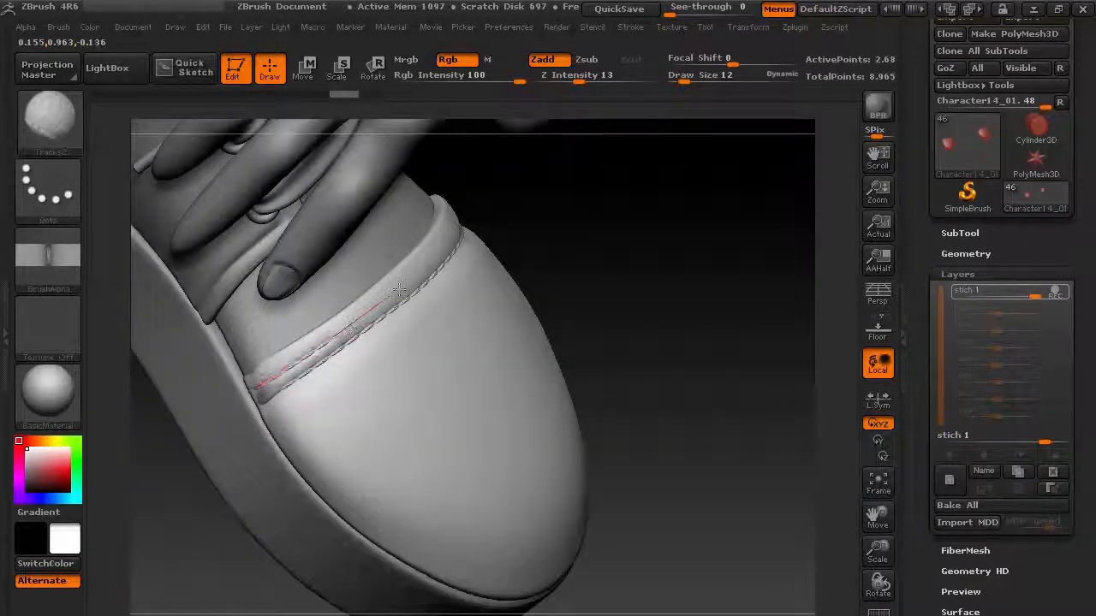
{"action": "left_click_drag", "start_coordinate": [402, 291], "coordinate": [526, 321]}
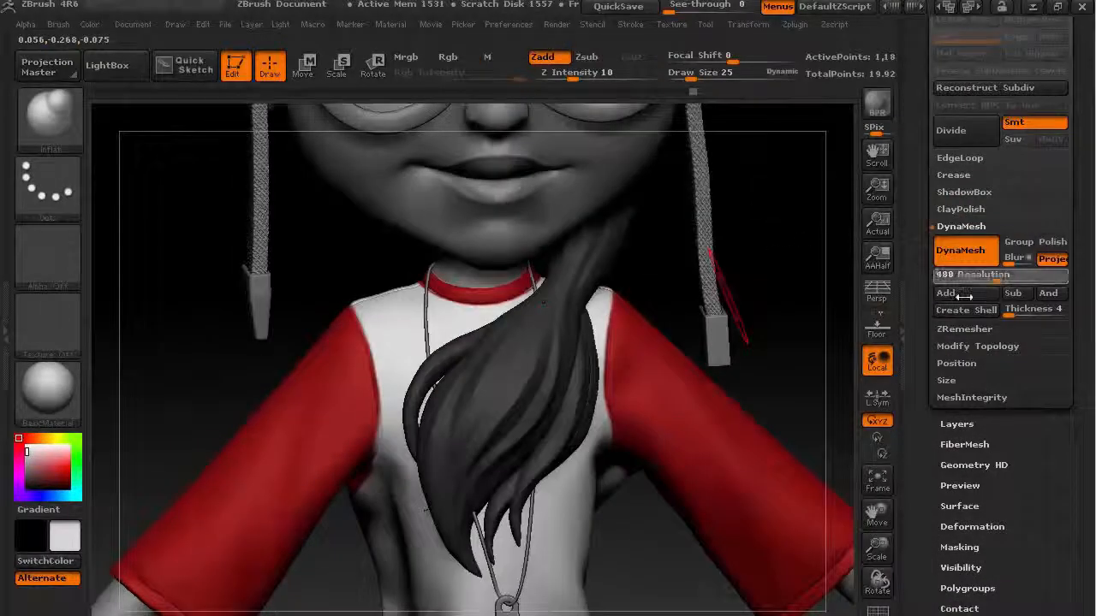
Step: Apply knit Surface Noise to the sock subtool and inspect the ribbed ankle area
{"action": "left_click", "coordinate": [447, 56]}
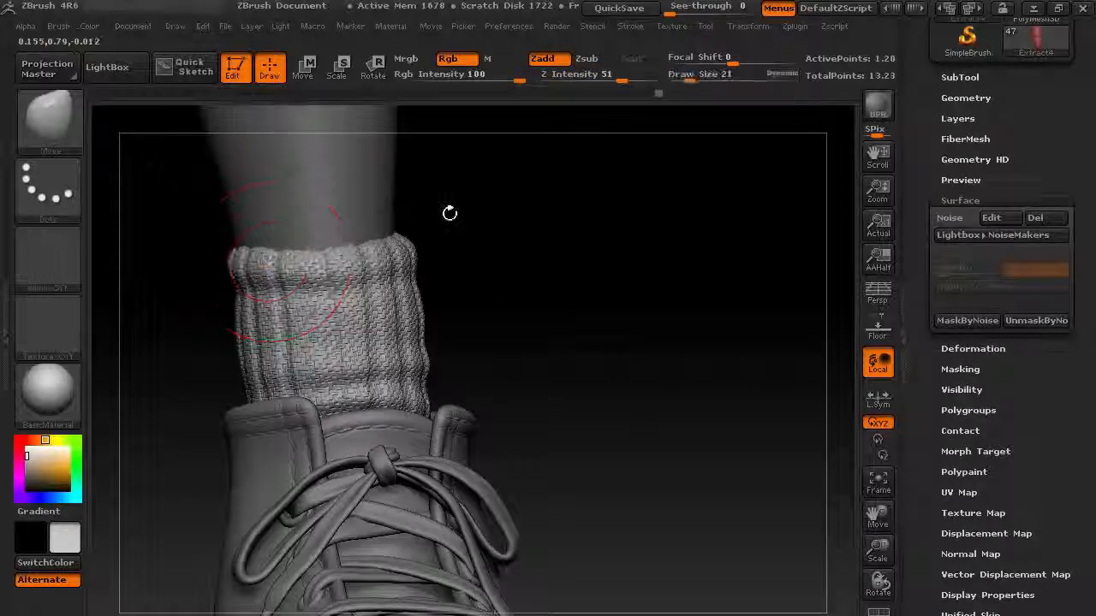
{"action": "left_click_drag", "start_coordinate": [450, 214], "coordinate": [503, 289]}
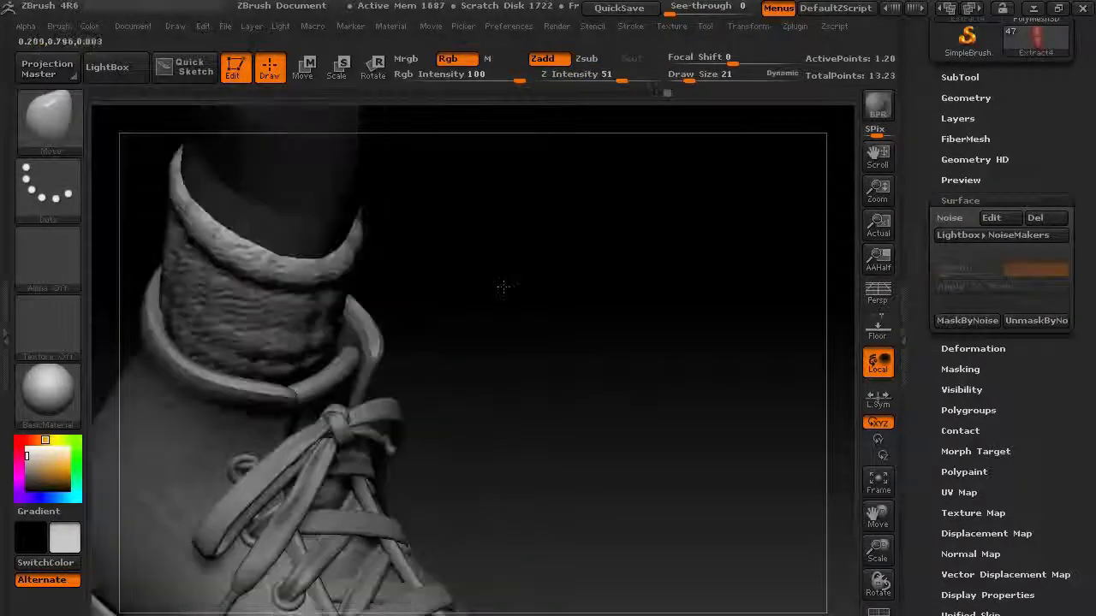